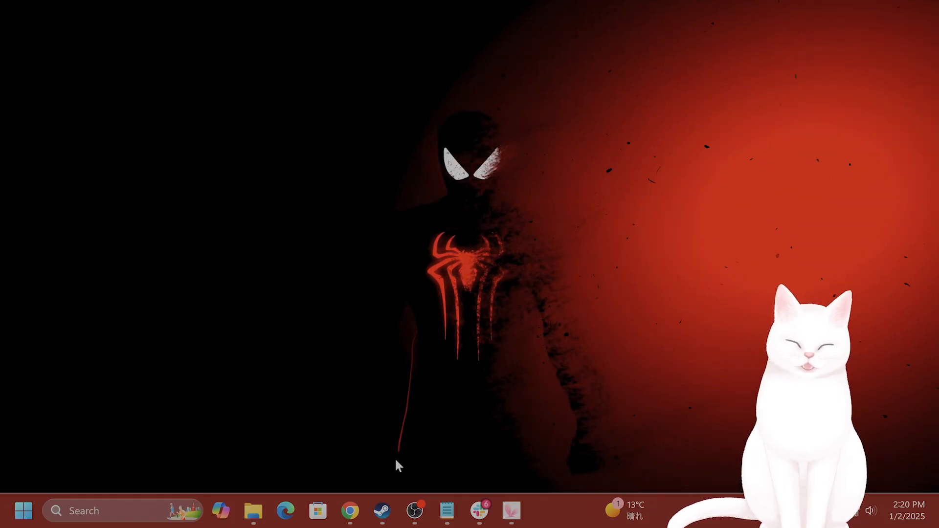
Set Delta Force's Launch Options to -useallavailablecores in its Properties and dismiss Steam
left_click(381, 511)
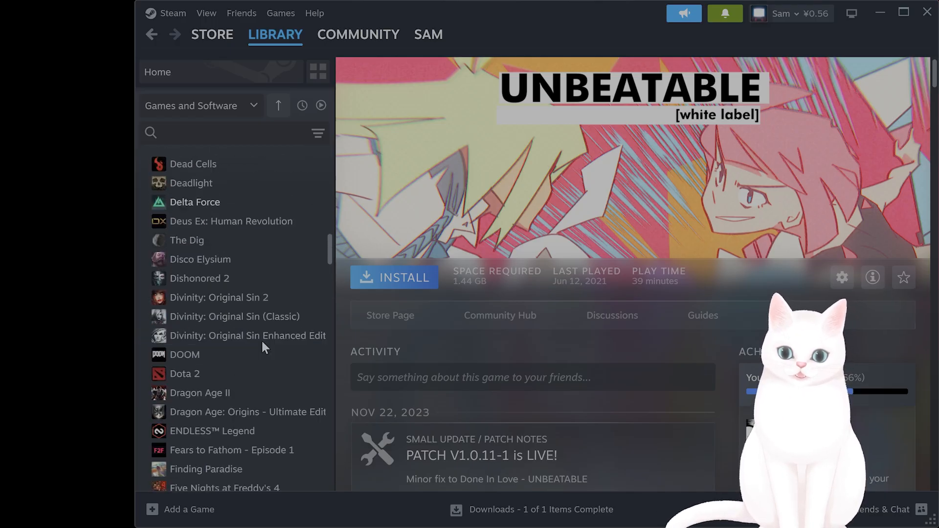
right_click(194, 275)
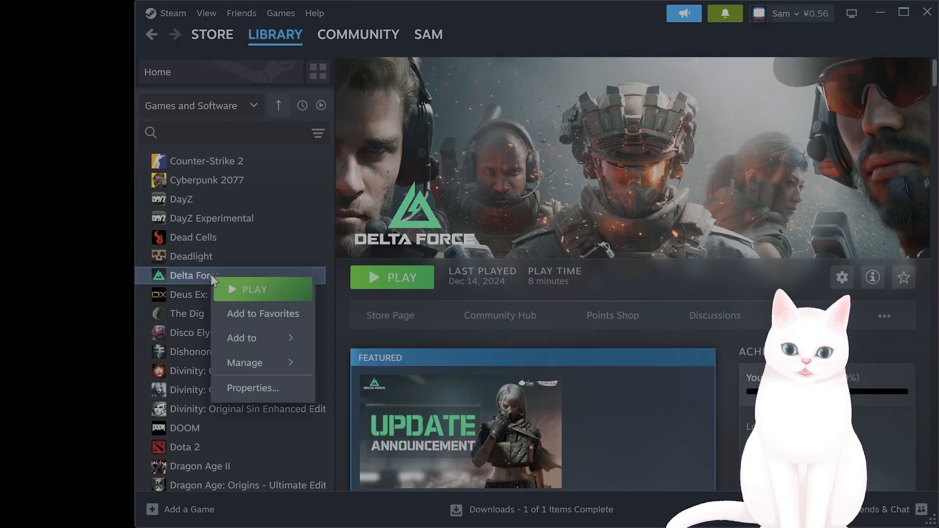
left_click(253, 387)
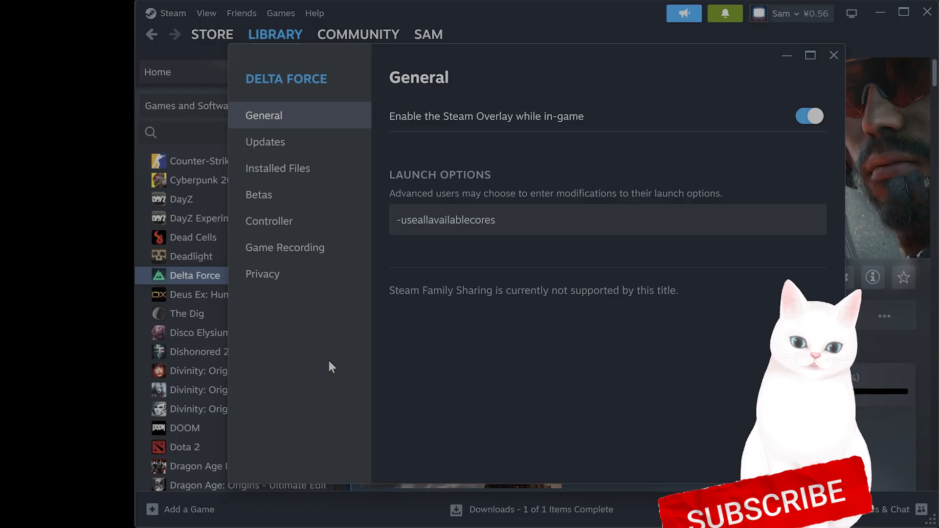
triple_click(445, 220)
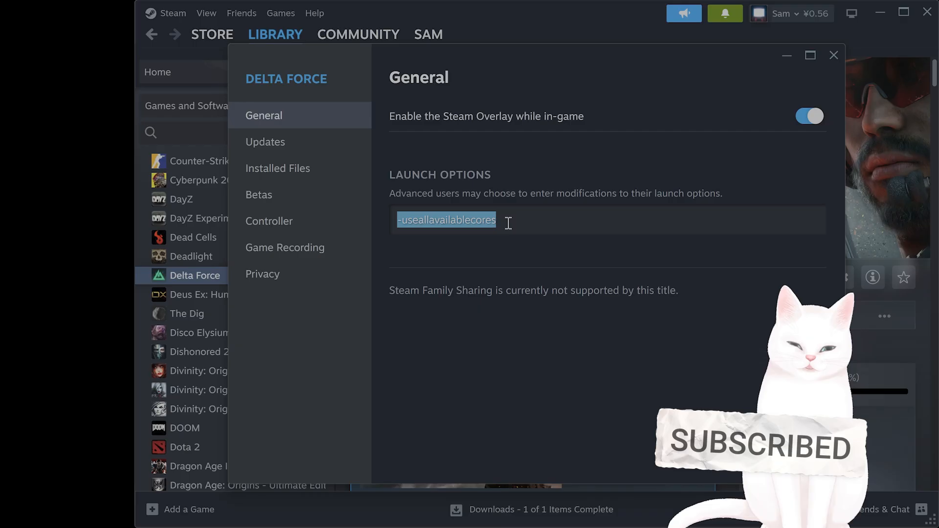
left_click(549, 226)
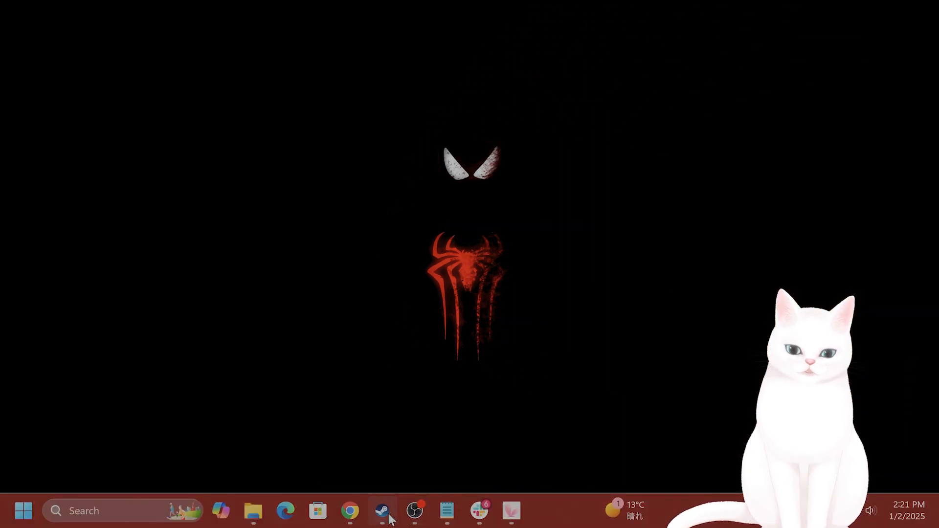
Browse Delta Force's Installed Files so its install folder shows in File Explorer
left_click(383, 510)
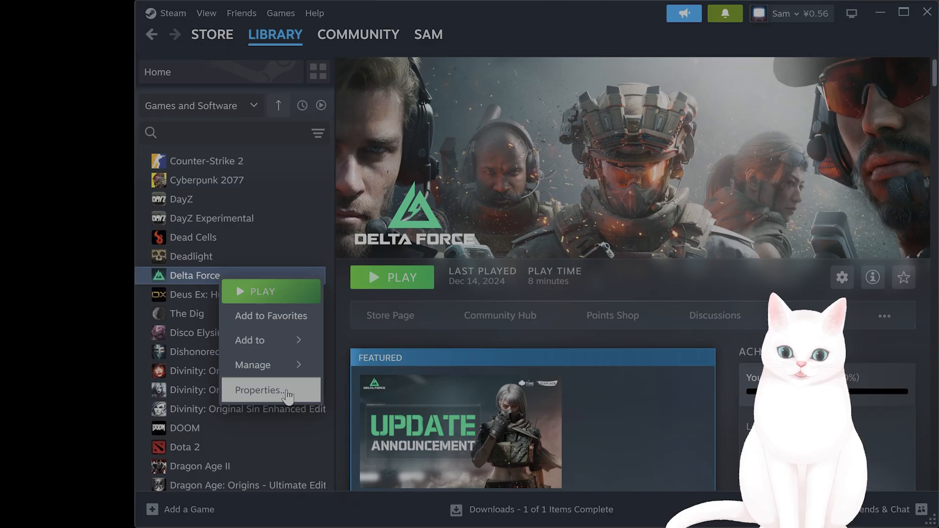
left_click(258, 390)
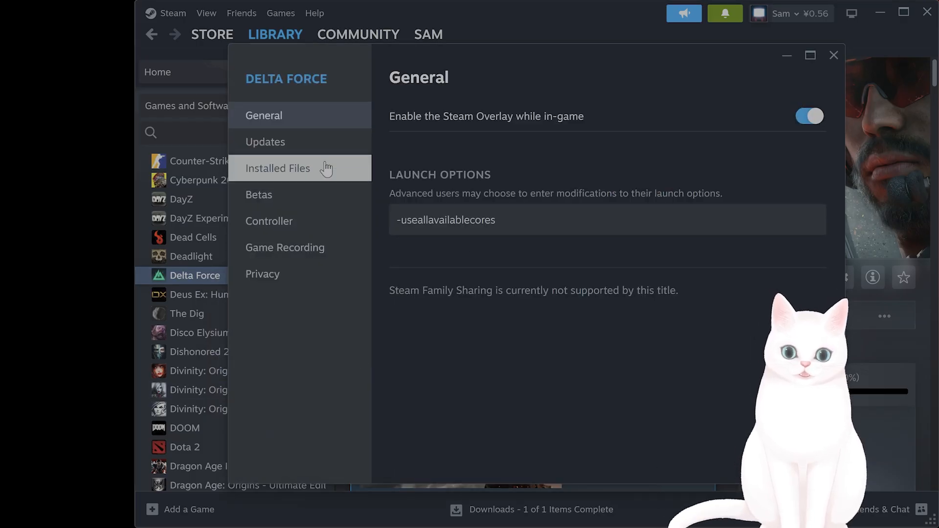
left_click(277, 168)
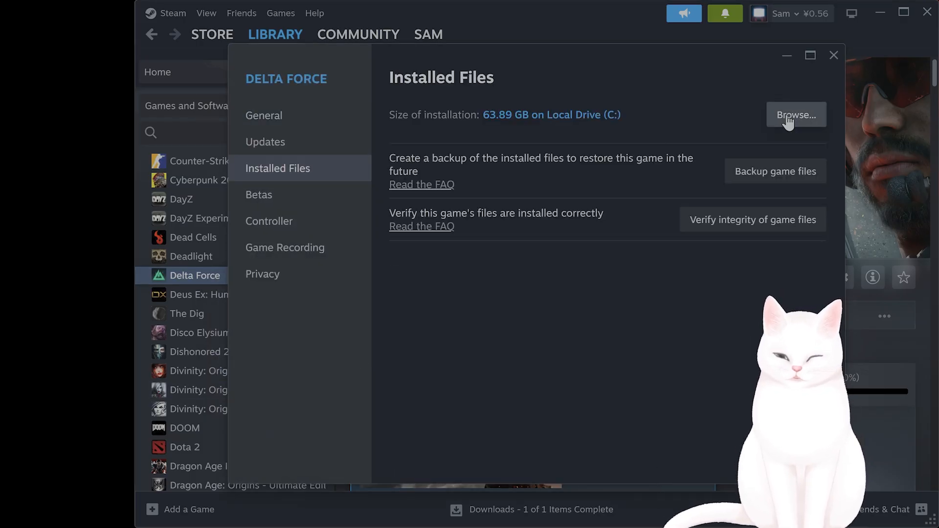
left_click(796, 115)
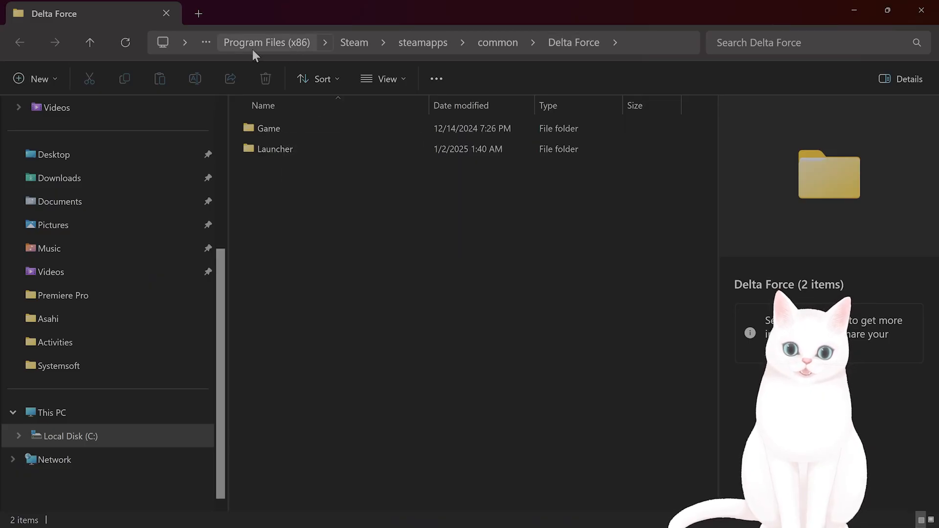
Navigate into Game > DeltaForce > Saved > Config > WindowsClient
double_click(269, 128)
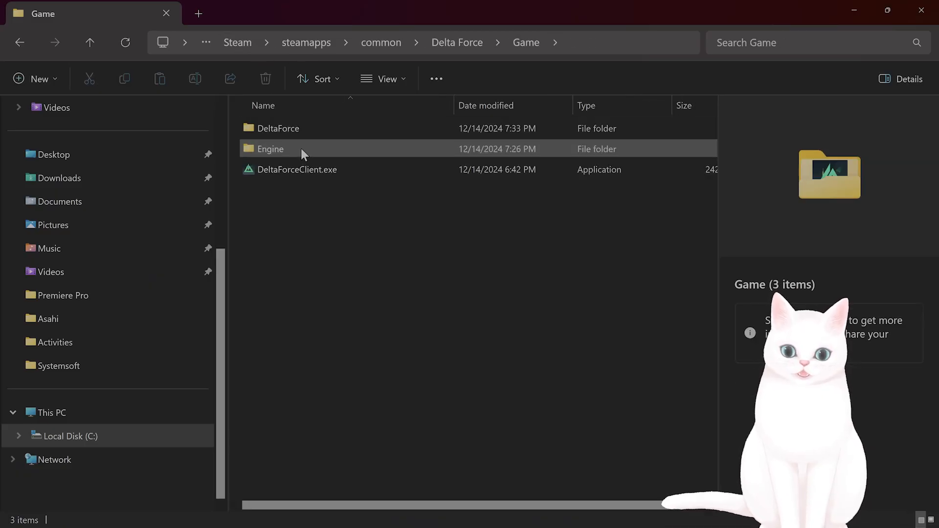
double_click(277, 129)
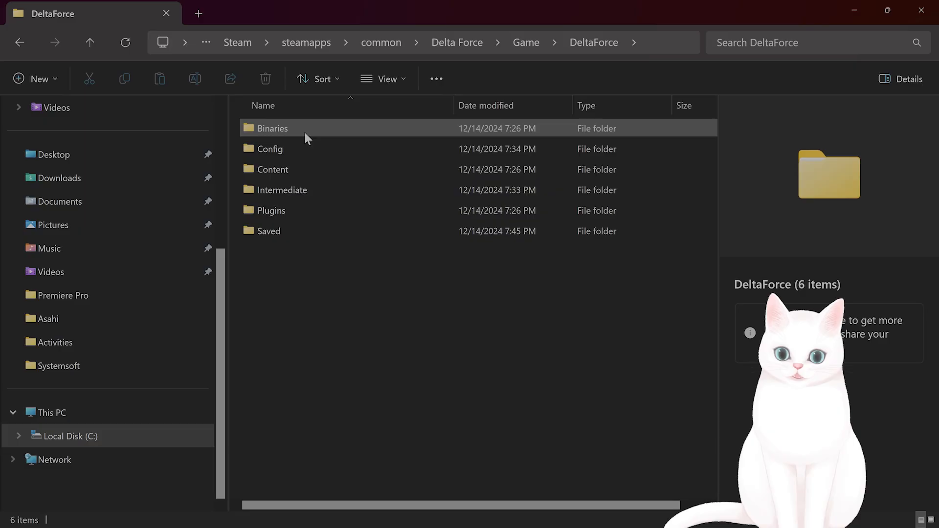
double_click(268, 230)
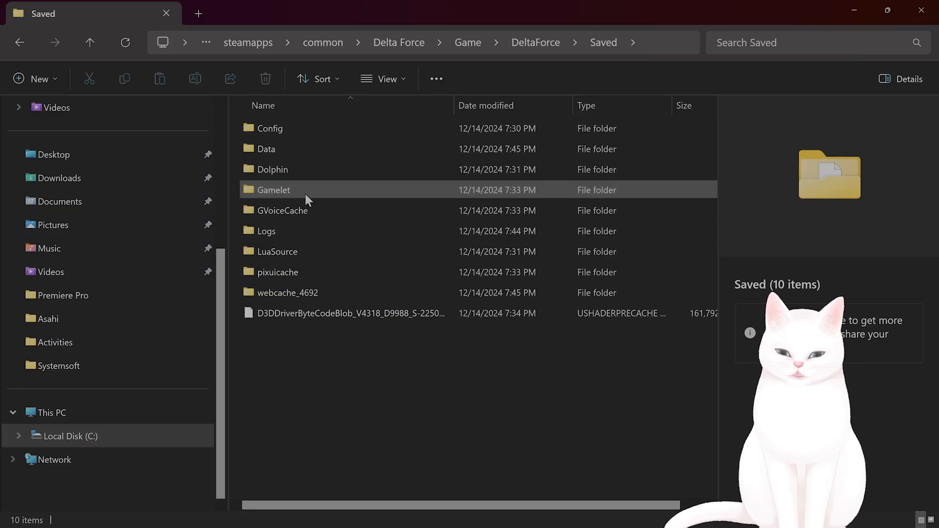
double_click(269, 128)
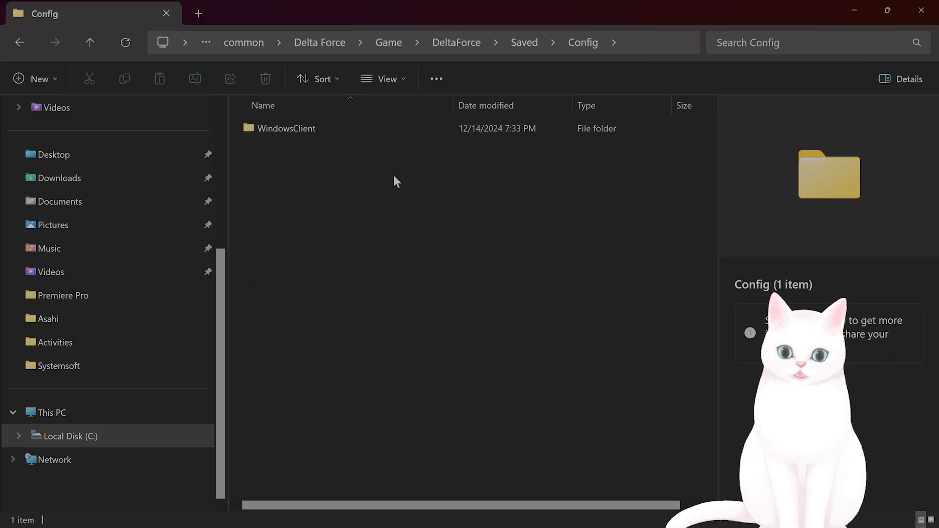
double_click(286, 128)
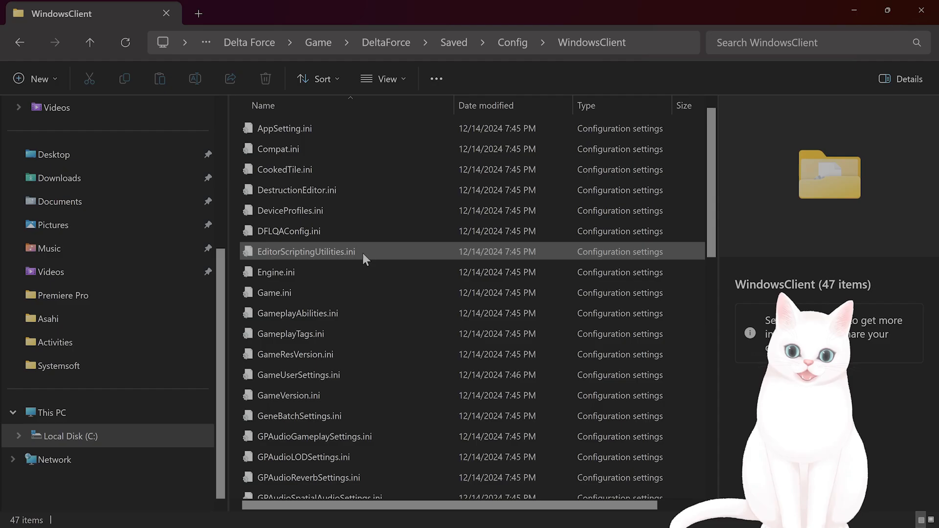
Load Engine.ini into Notepad via Edit in Notepad
left_click(276, 272)
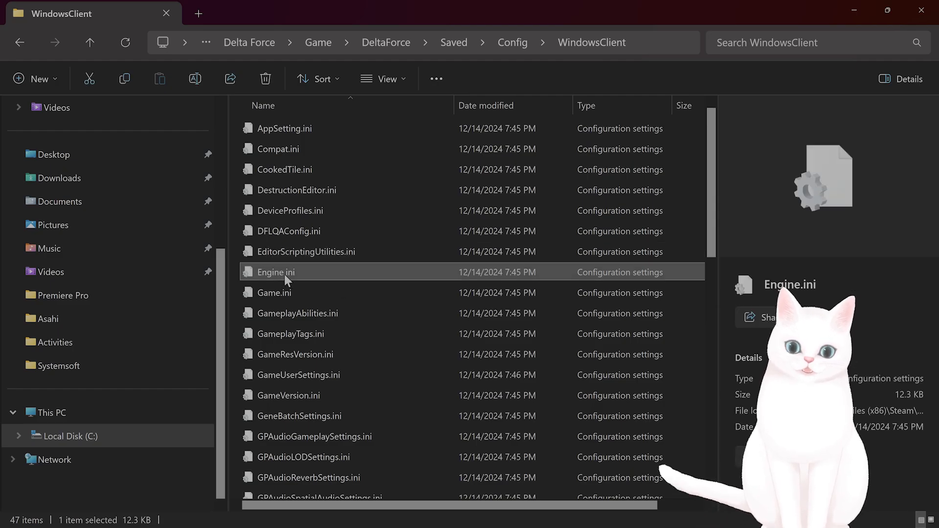
right_click(274, 272)
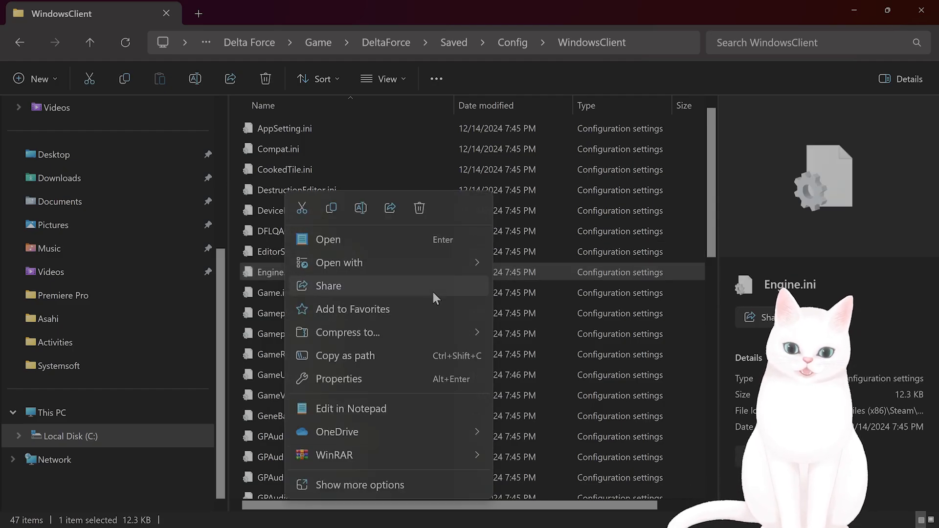
left_click(351, 408)
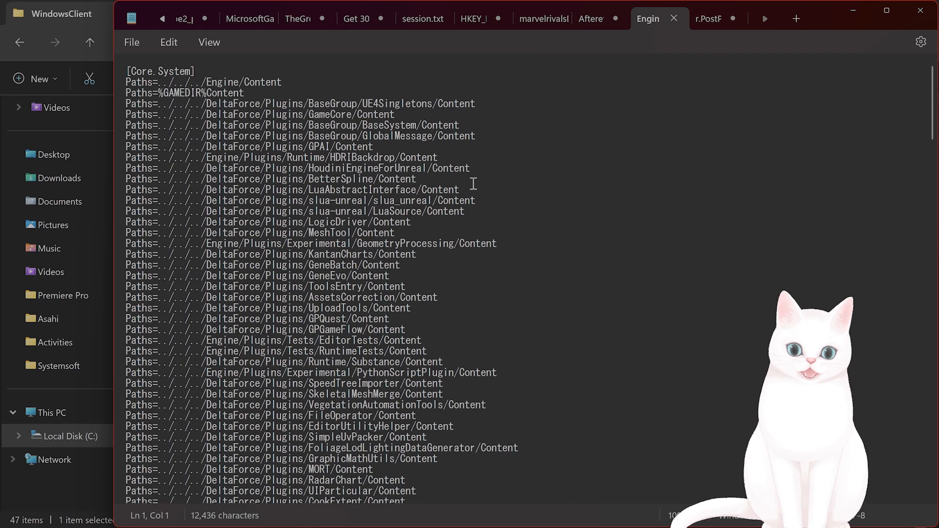
Append r.PostProcessAAQuality=0 as the last line of Engine.ini and close the file
scroll("down", 3)
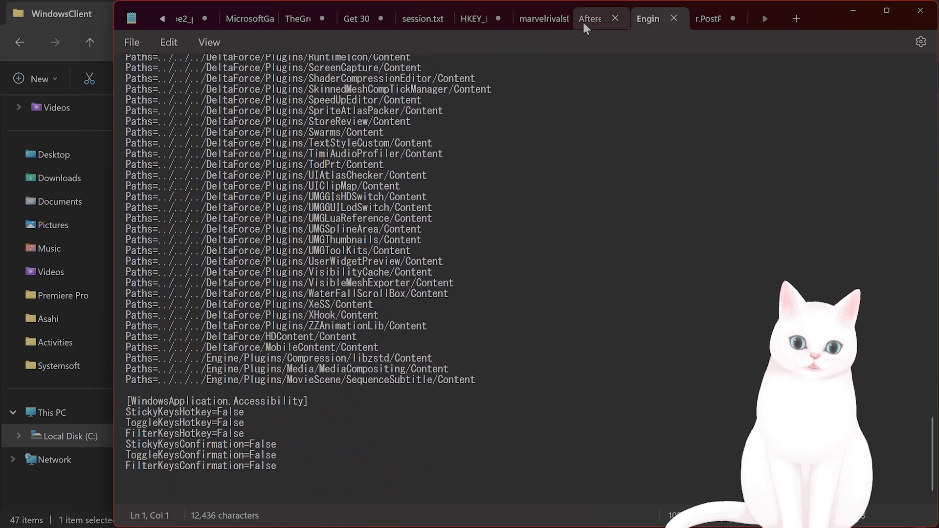
left_click(712, 18)
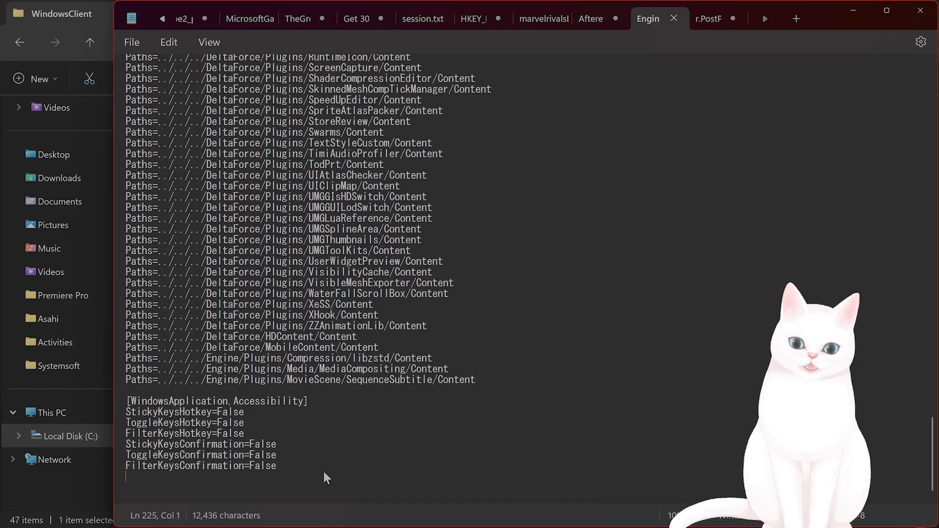
type("r.PostProcessAAQuality=0")
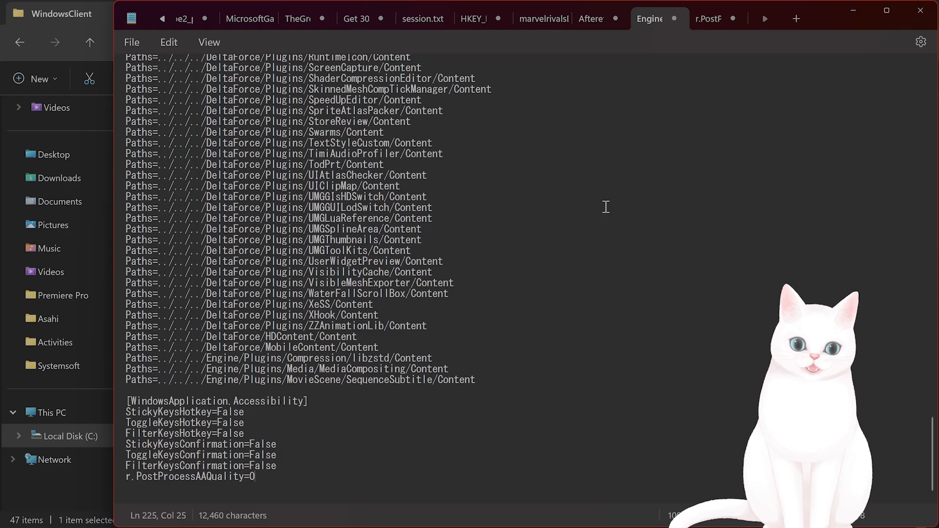
mouse_move(673, 19)
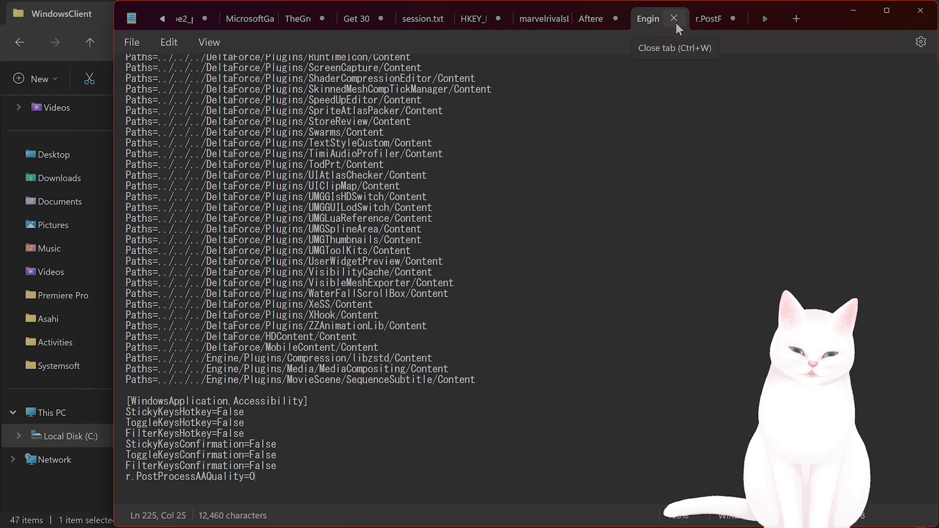
left_click(672, 18)
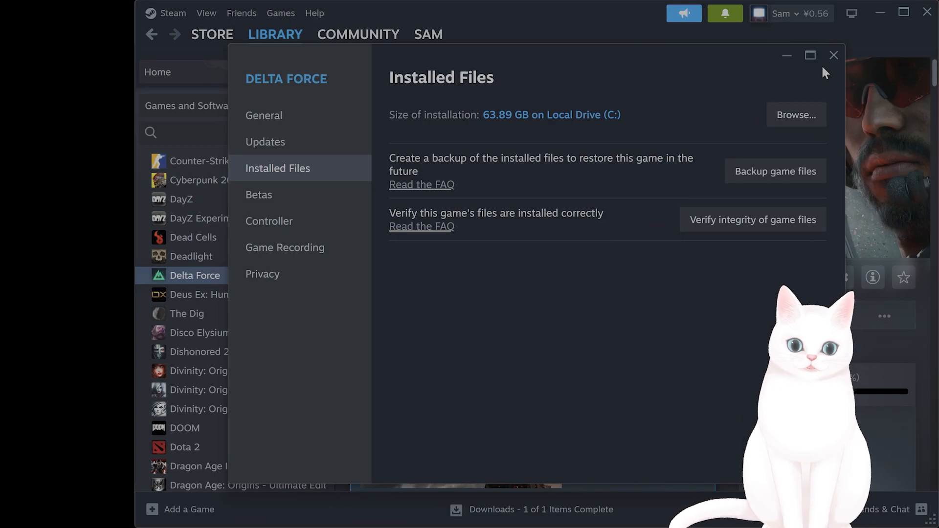
Dismiss the Properties window and launch Delta Force with Play
left_click(832, 55)
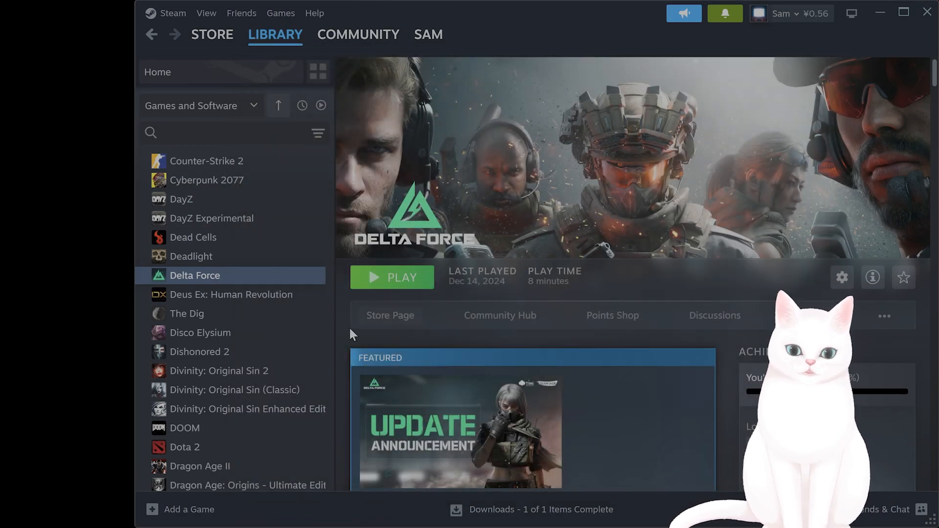
left_click(392, 278)
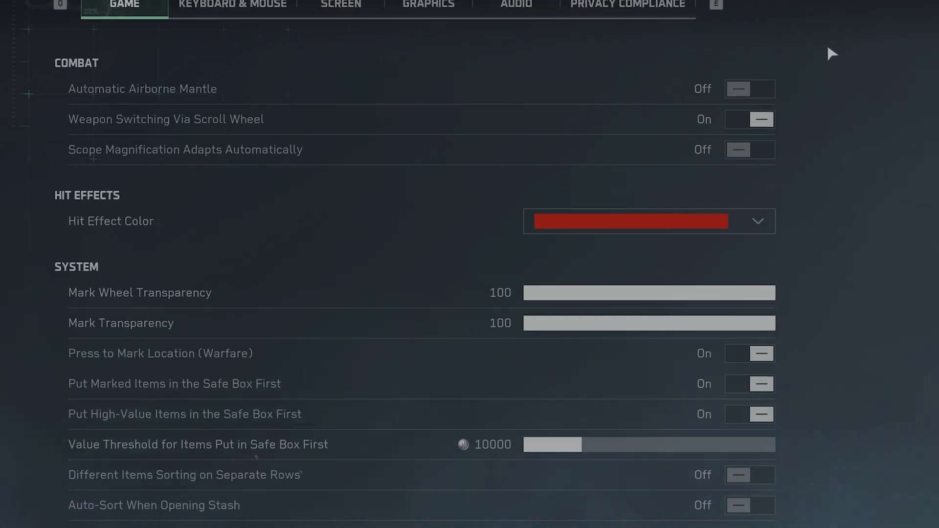
In Graphics, confirm unlimited in-match frame rate, V-sync off, and keep Display Mode at Borderless Windowed
left_click(428, 5)
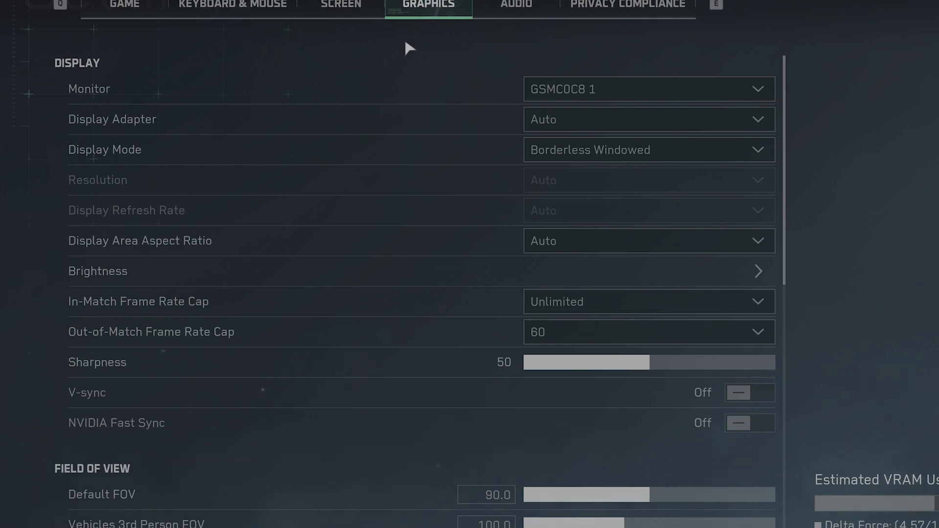
mouse_move(425, 257)
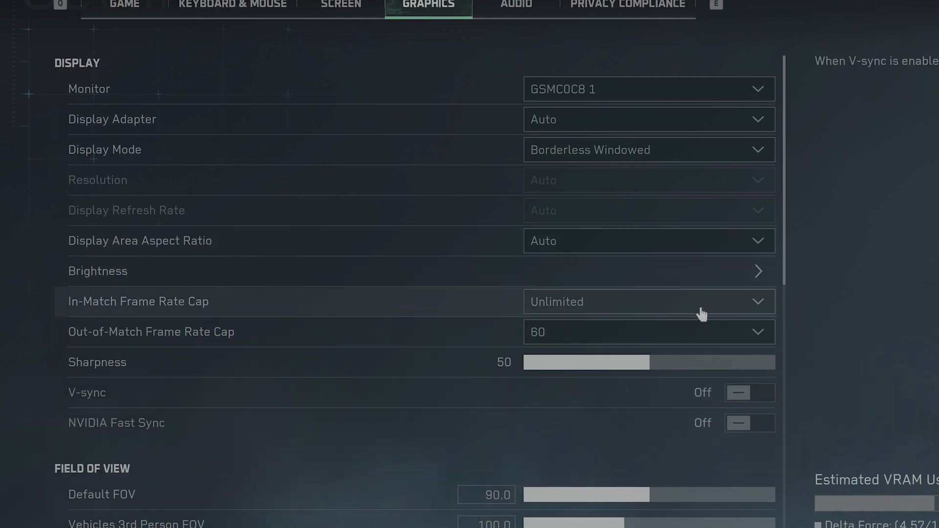
left_click(648, 301)
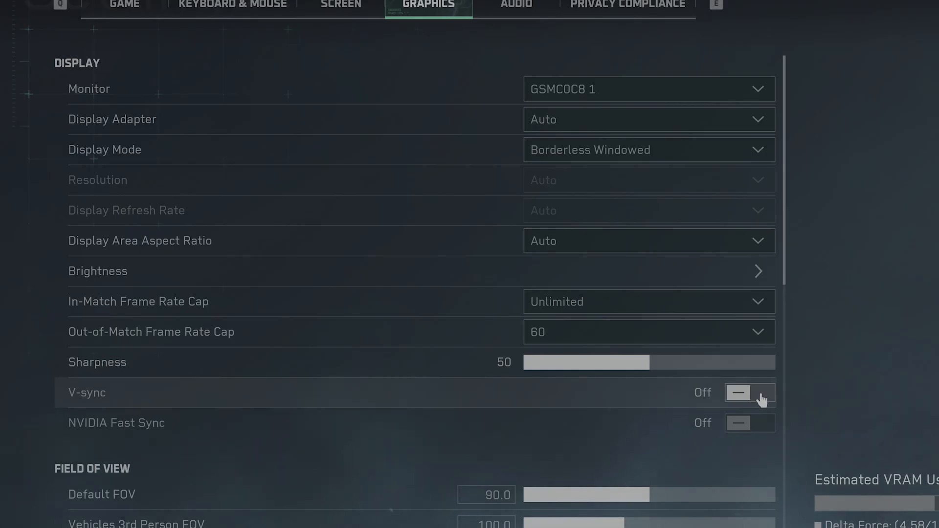
mouse_move(790, 245)
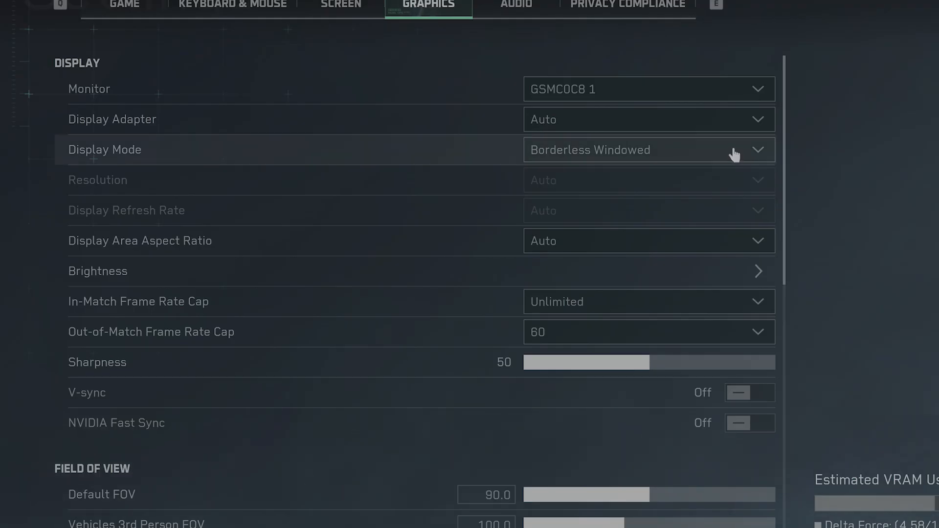
left_click(649, 149)
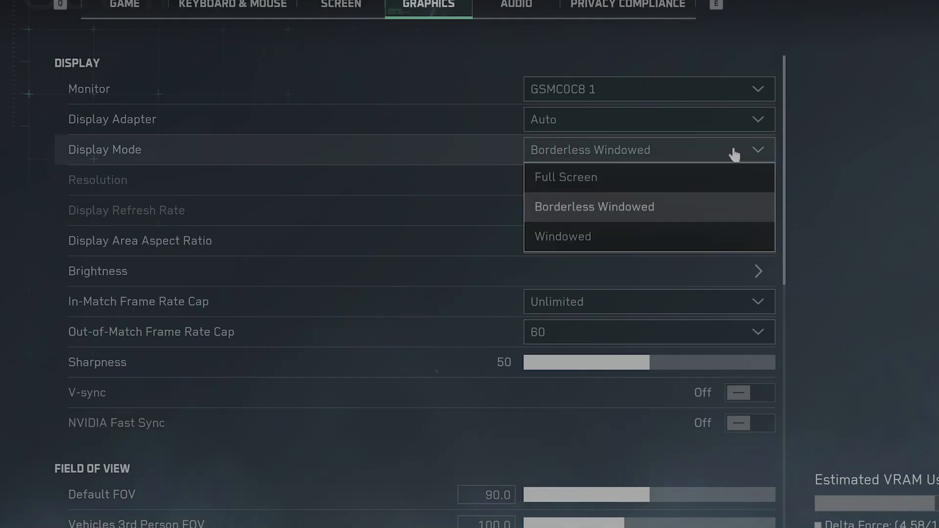
left_click(594, 206)
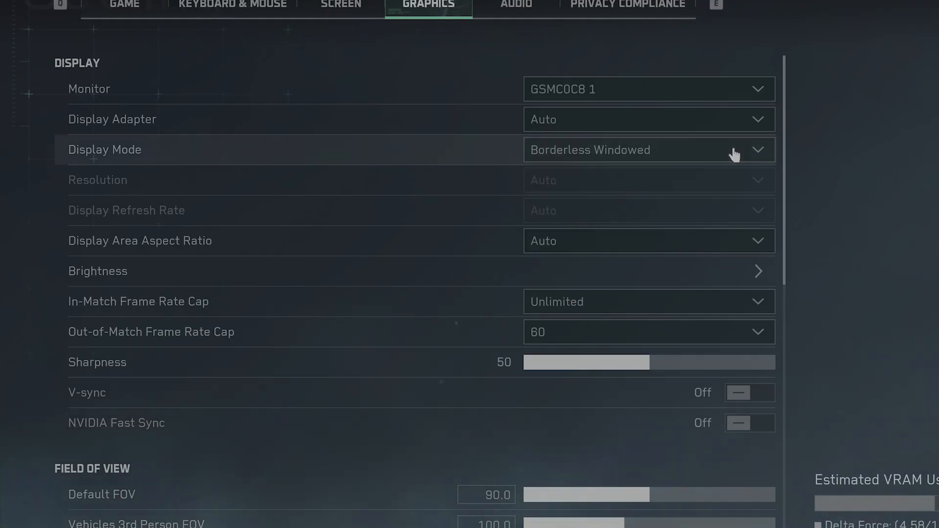